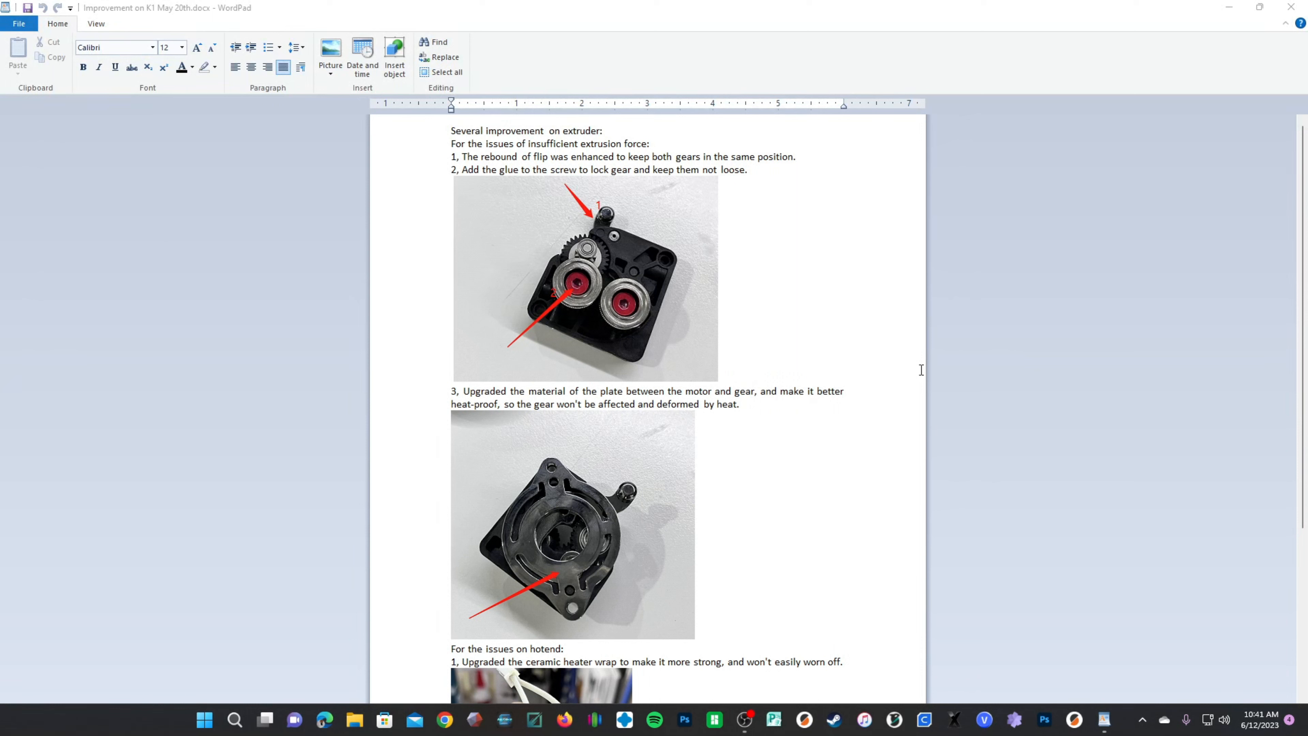
{"action": "mouse_move", "coordinate": [750, 345]}
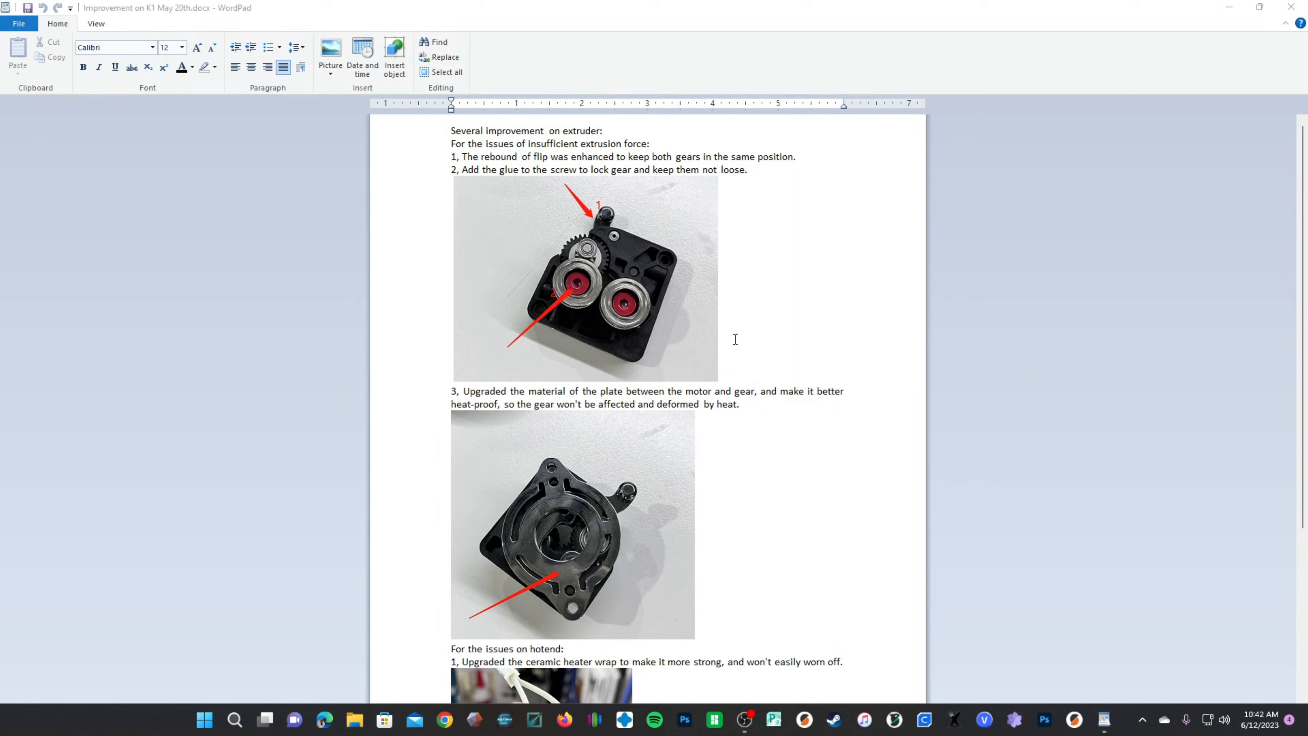
{"action": "mouse_move", "coordinate": [343, 216]}
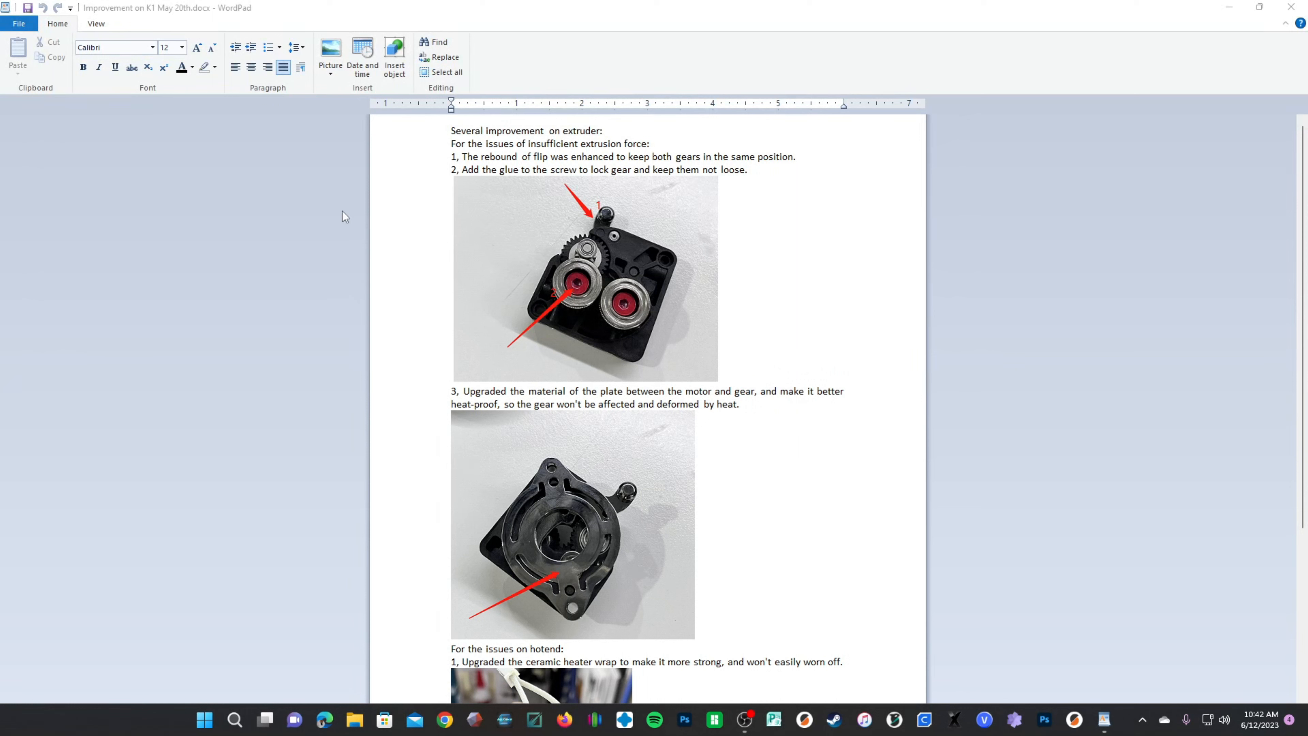
{"action": "mouse_move", "coordinate": [722, 257]}
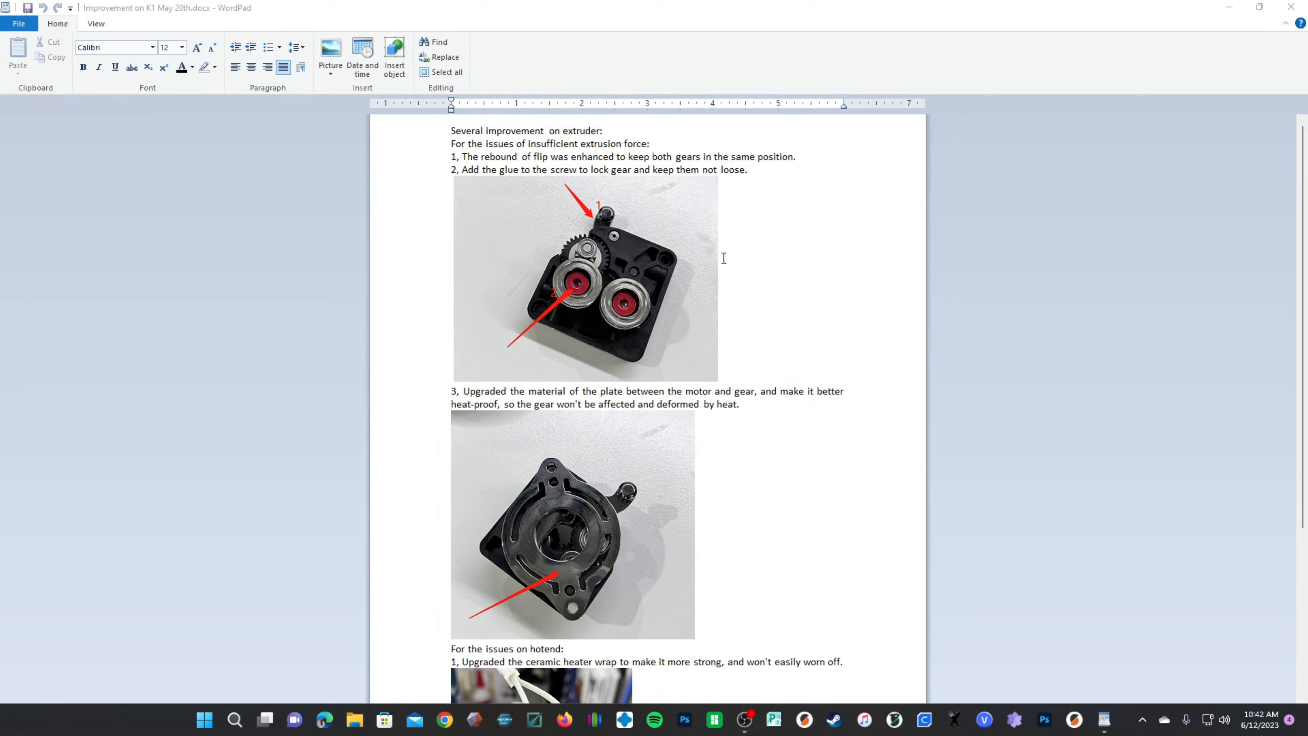
{"action": "mouse_move", "coordinate": [746, 528]}
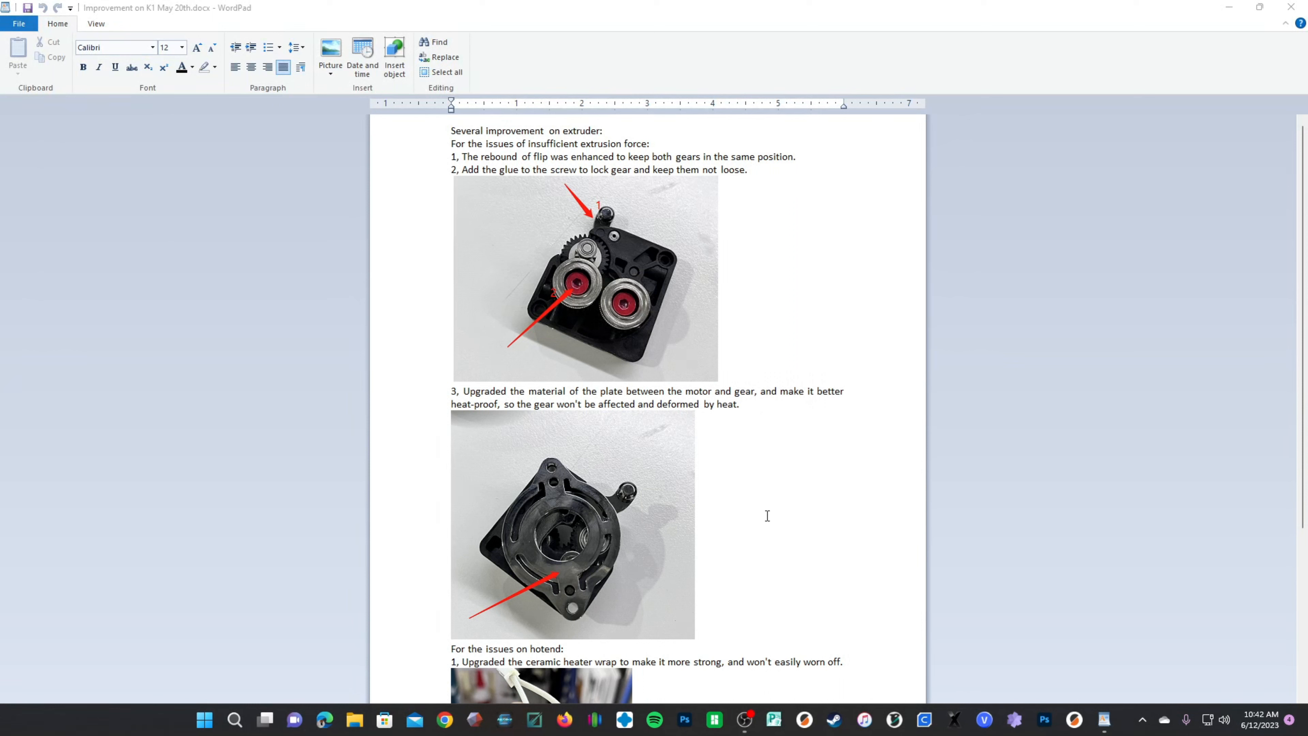
{"action": "mouse_move", "coordinate": [663, 477]}
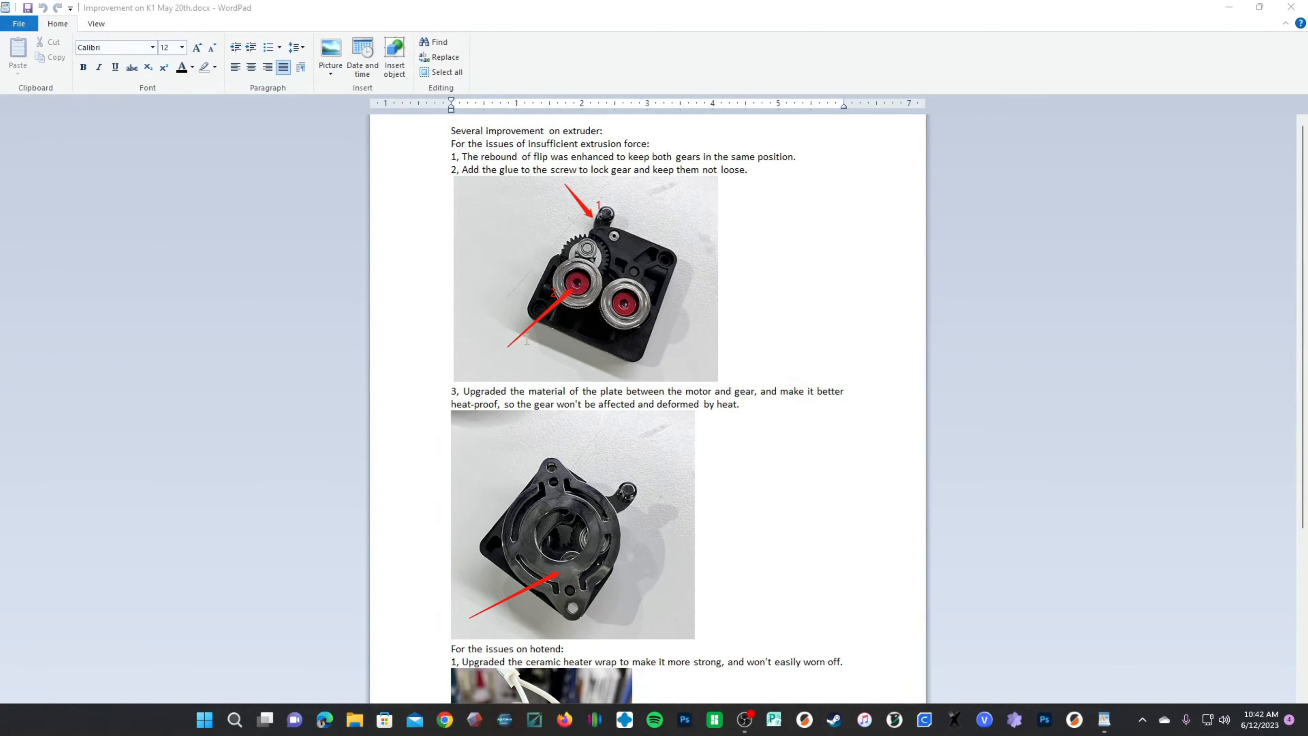
{"action": "mouse_move", "coordinate": [695, 327]}
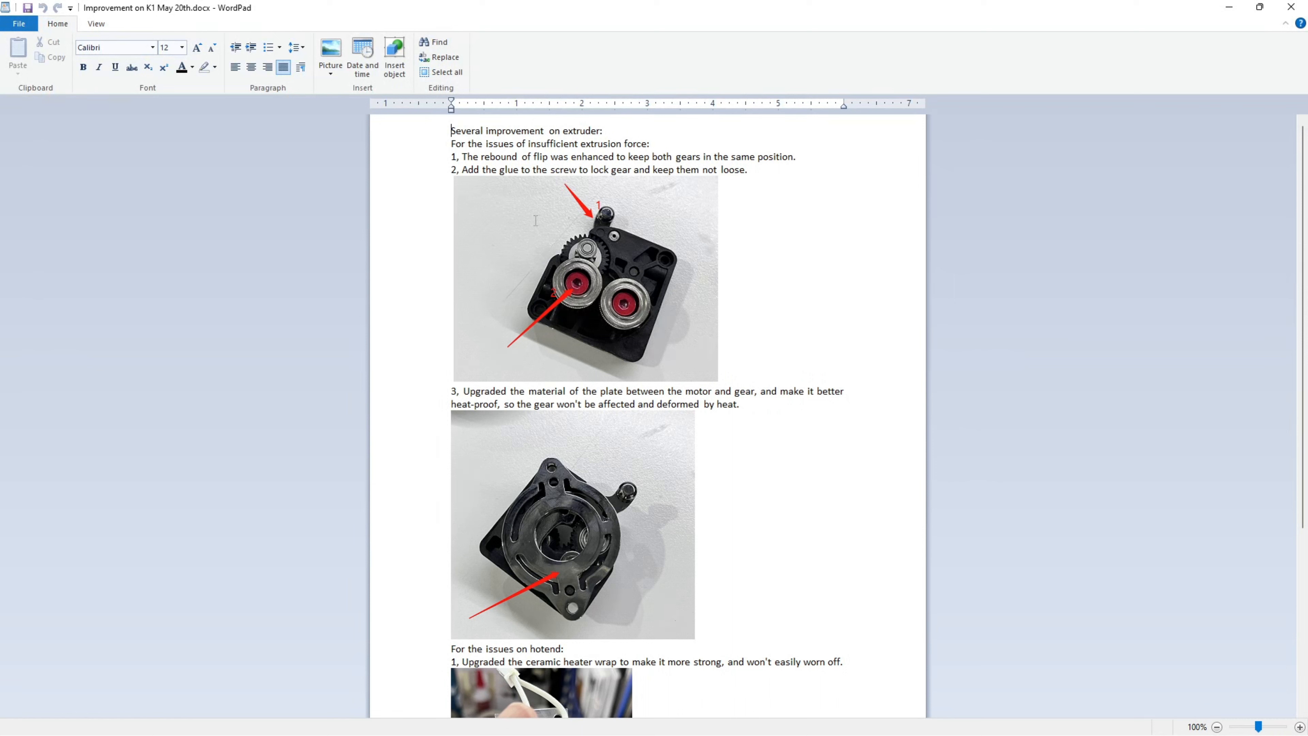
{"action": "mouse_move", "coordinate": [421, 208]}
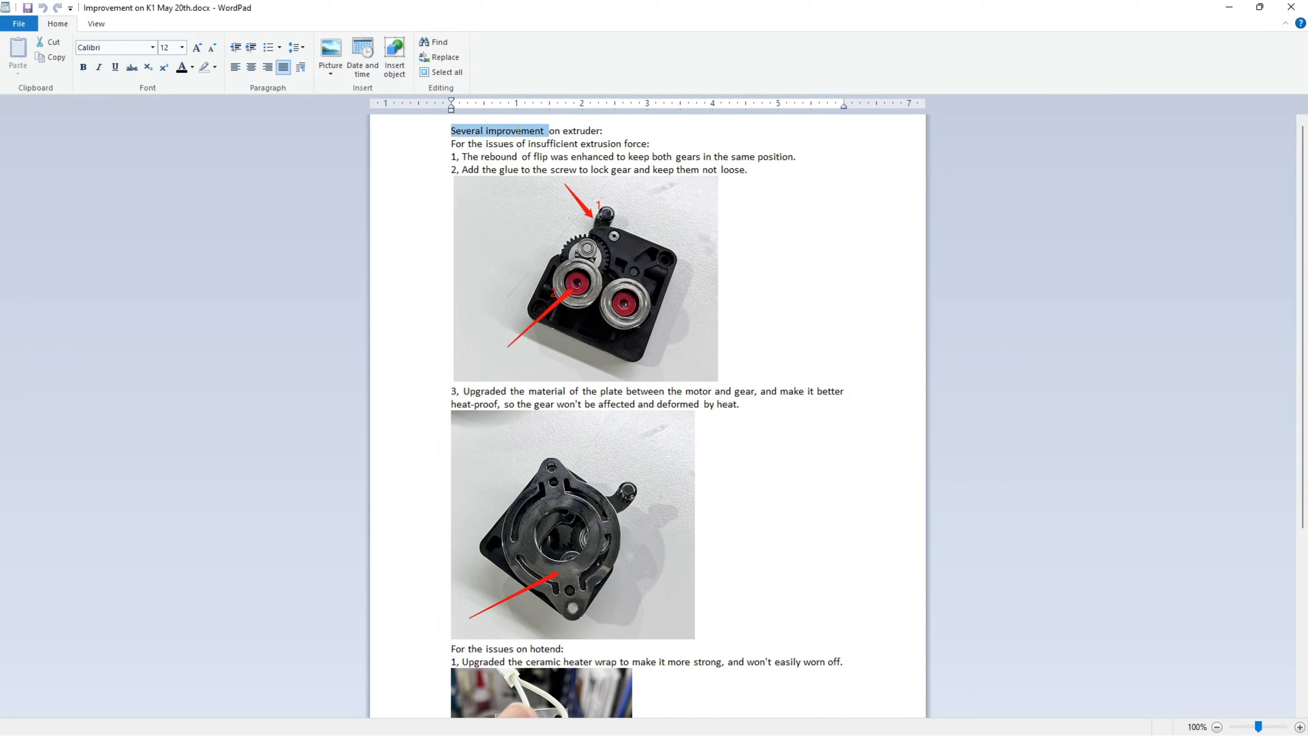
- Select the extruder improvements heading, then the phrase 'of insufficient extrusion'
{"action": "left_click_drag", "start_coordinate": [450, 131], "coordinate": [602, 131]}
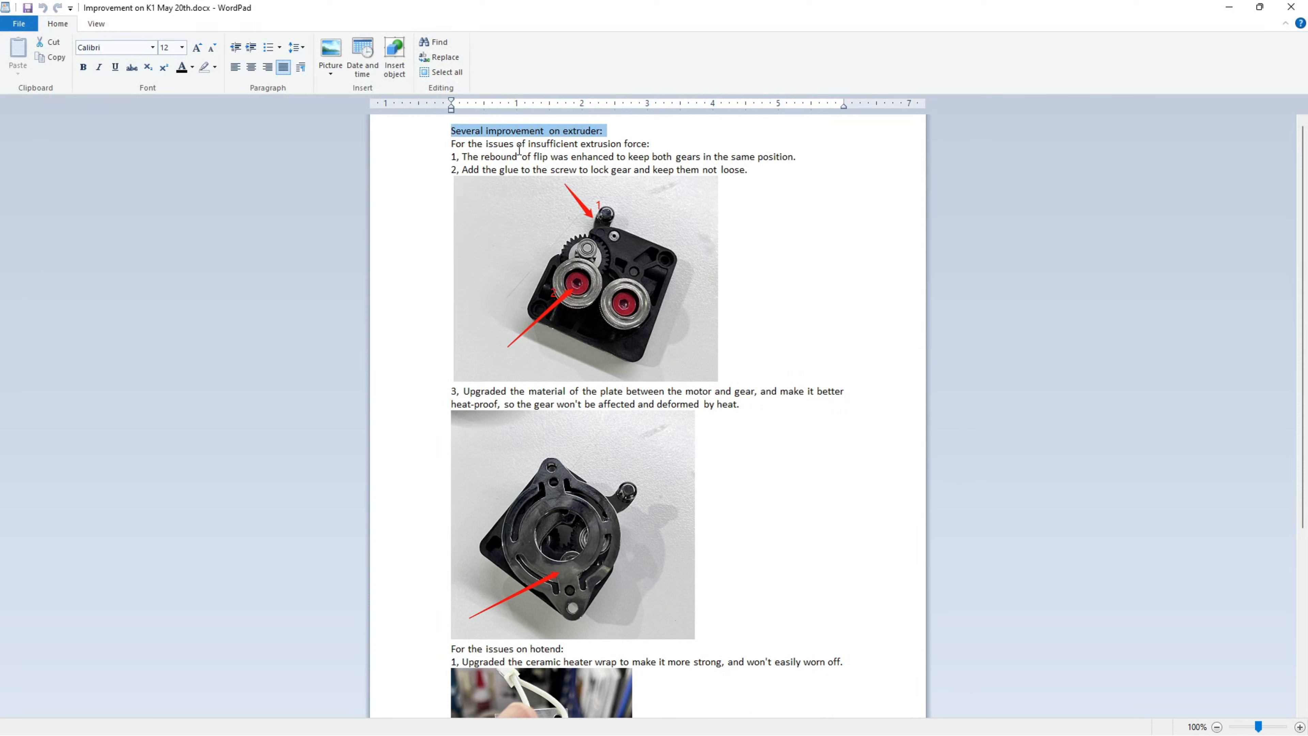
{"action": "left_click_drag", "start_coordinate": [518, 144], "coordinate": [622, 144]}
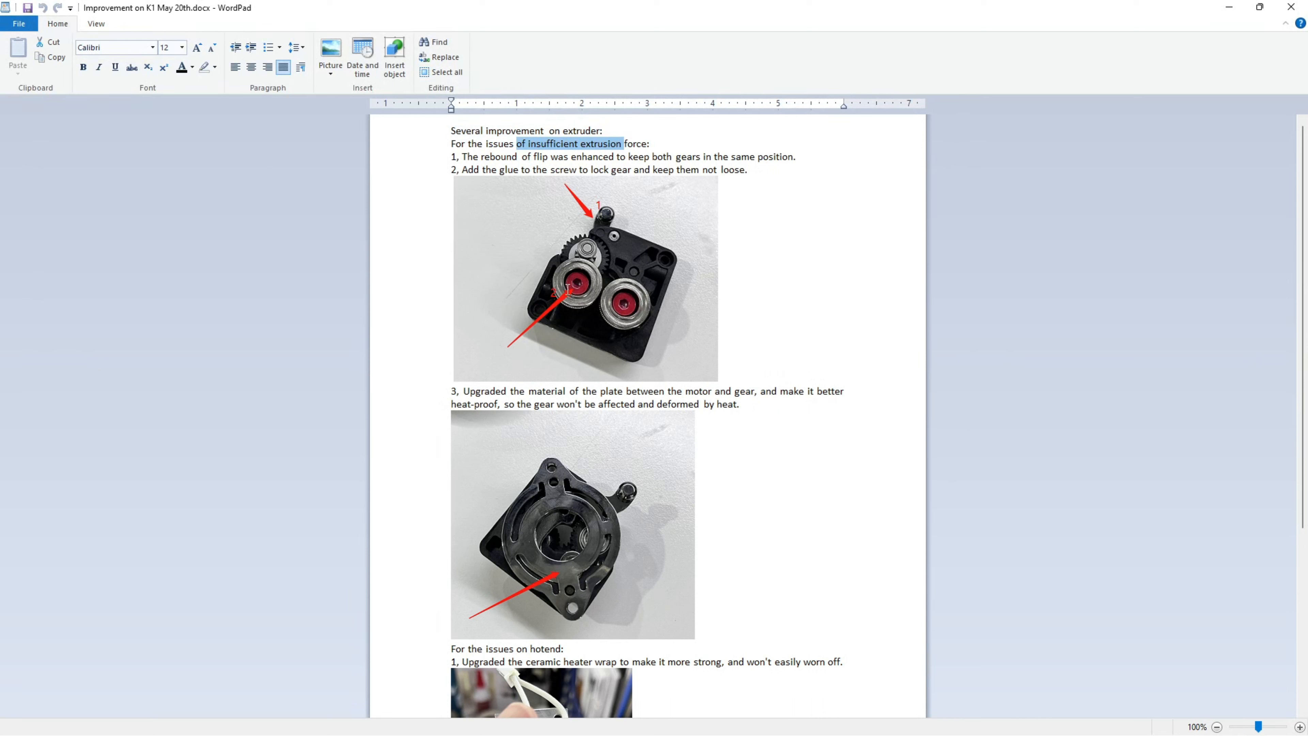
{"action": "mouse_move", "coordinate": [621, 312]}
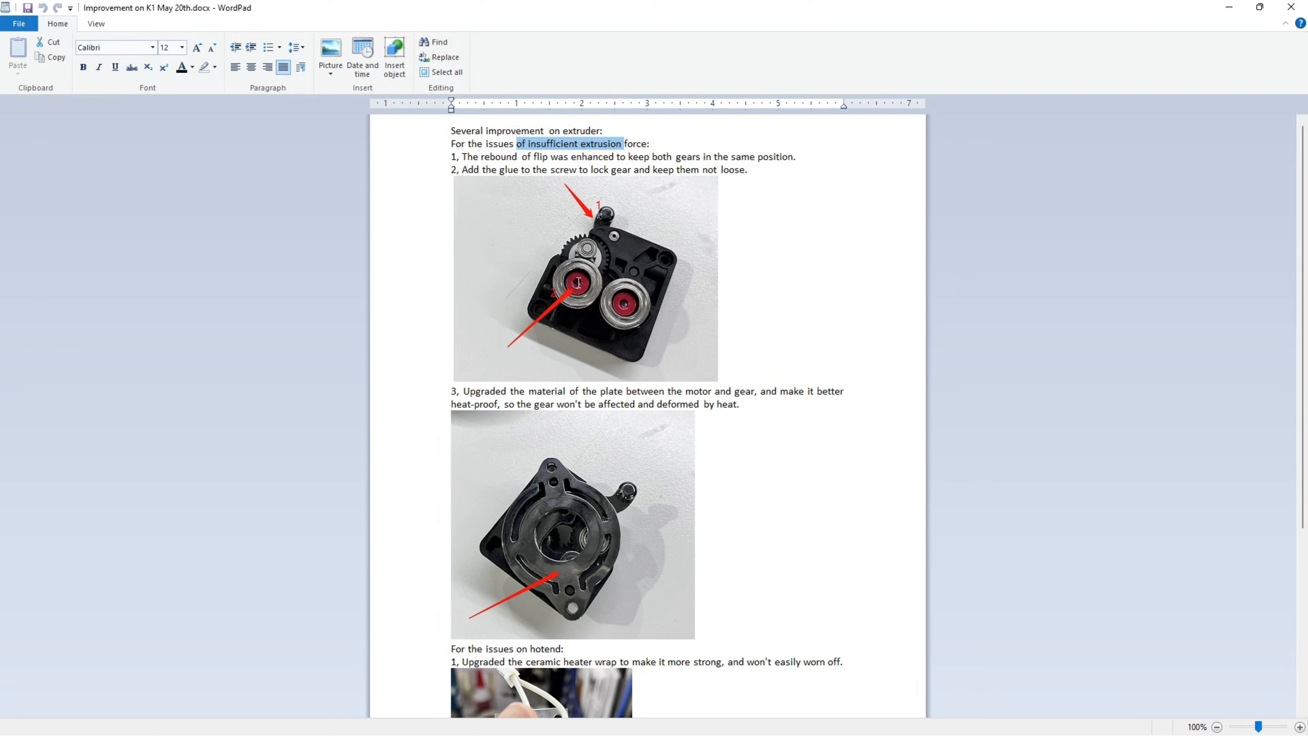
{"action": "mouse_move", "coordinate": [576, 283]}
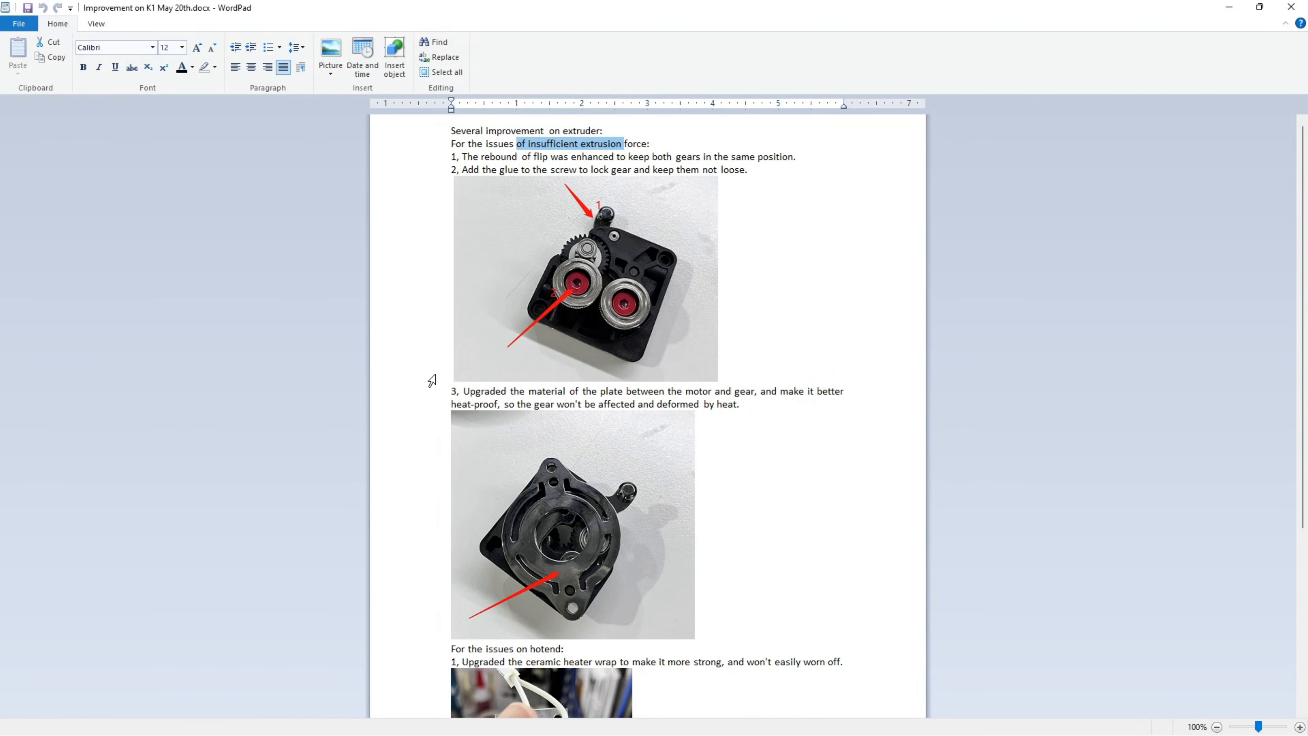
- Scroll down to the glue fix, plate material upgrade and hotend section
{"action": "scroll", "scroll_direction": "down", "scroll_amount": 3}
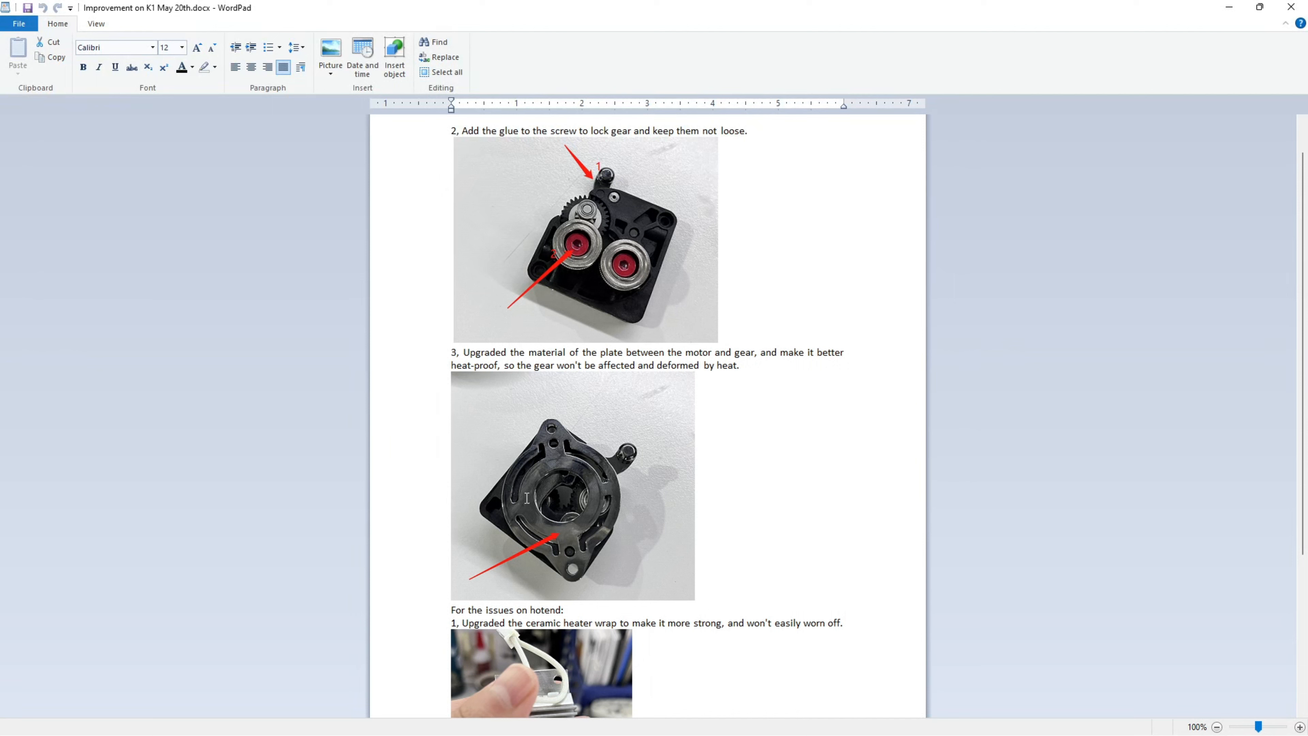
{"action": "mouse_move", "coordinate": [529, 450]}
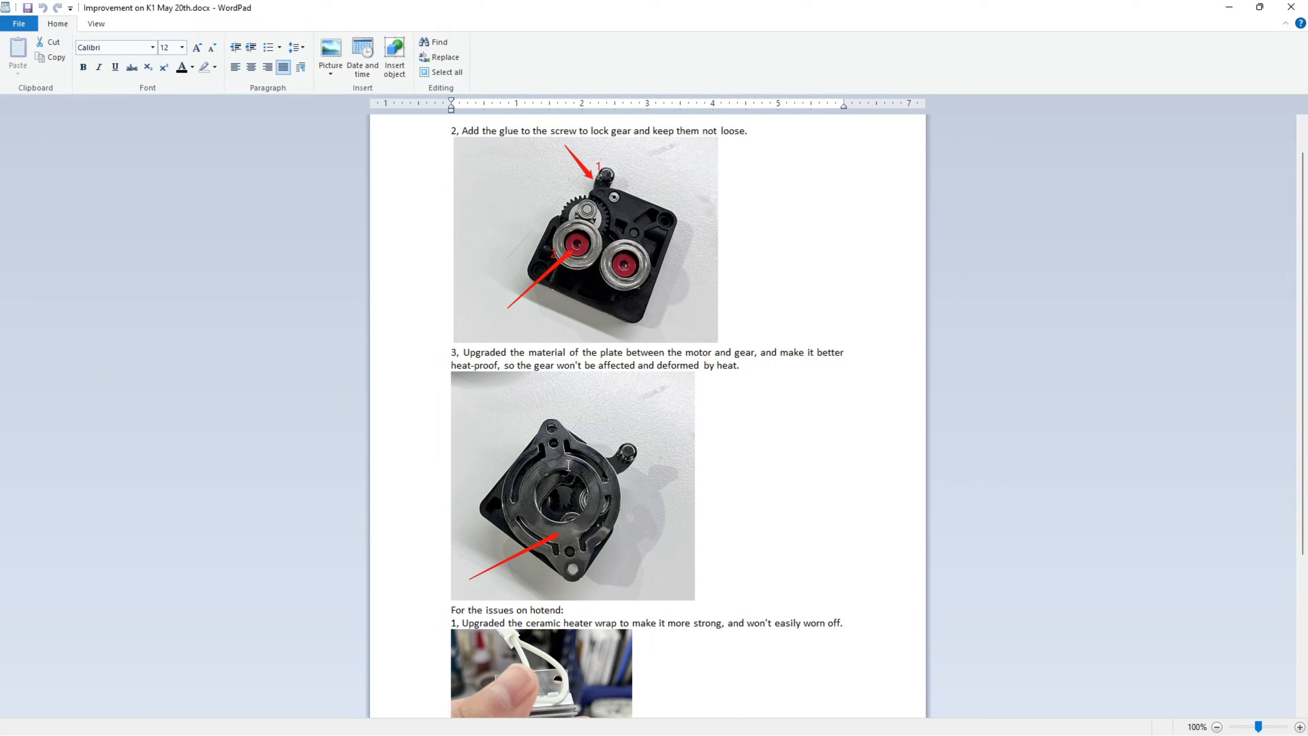
{"action": "mouse_move", "coordinate": [612, 525]}
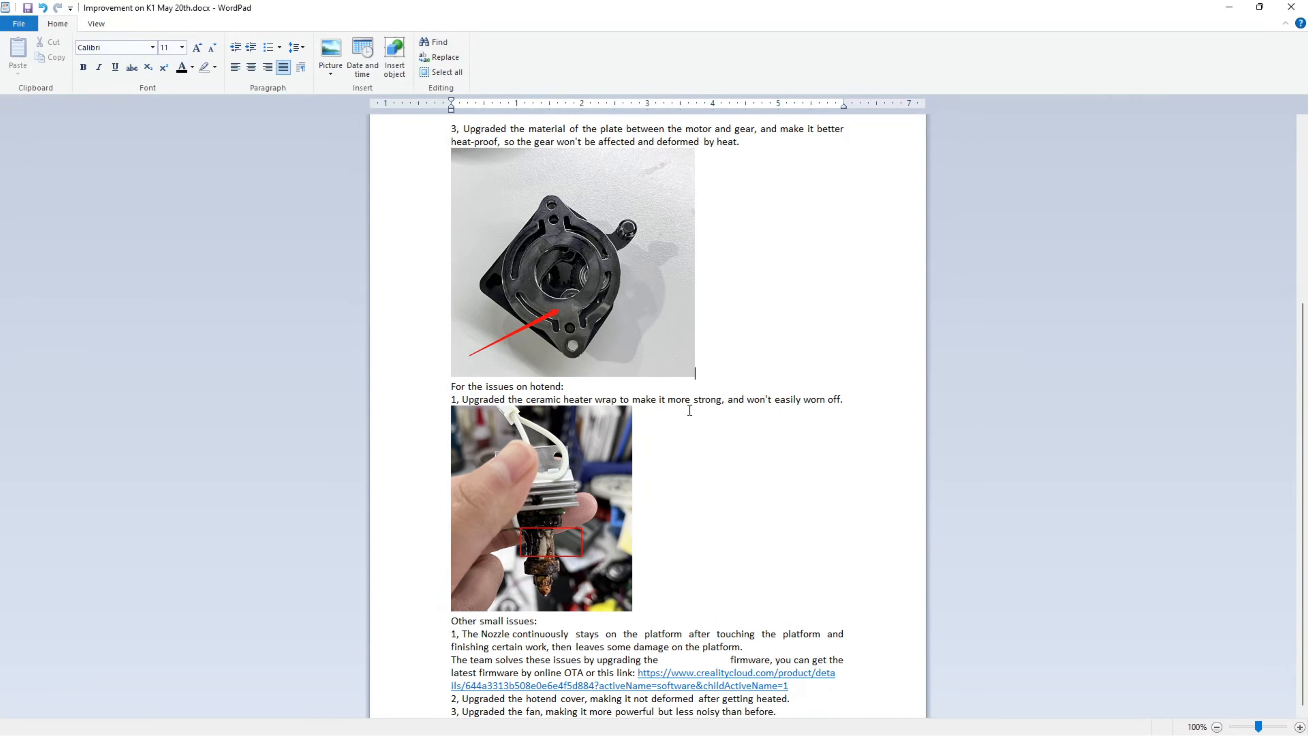
{"action": "mouse_move", "coordinate": [670, 557]}
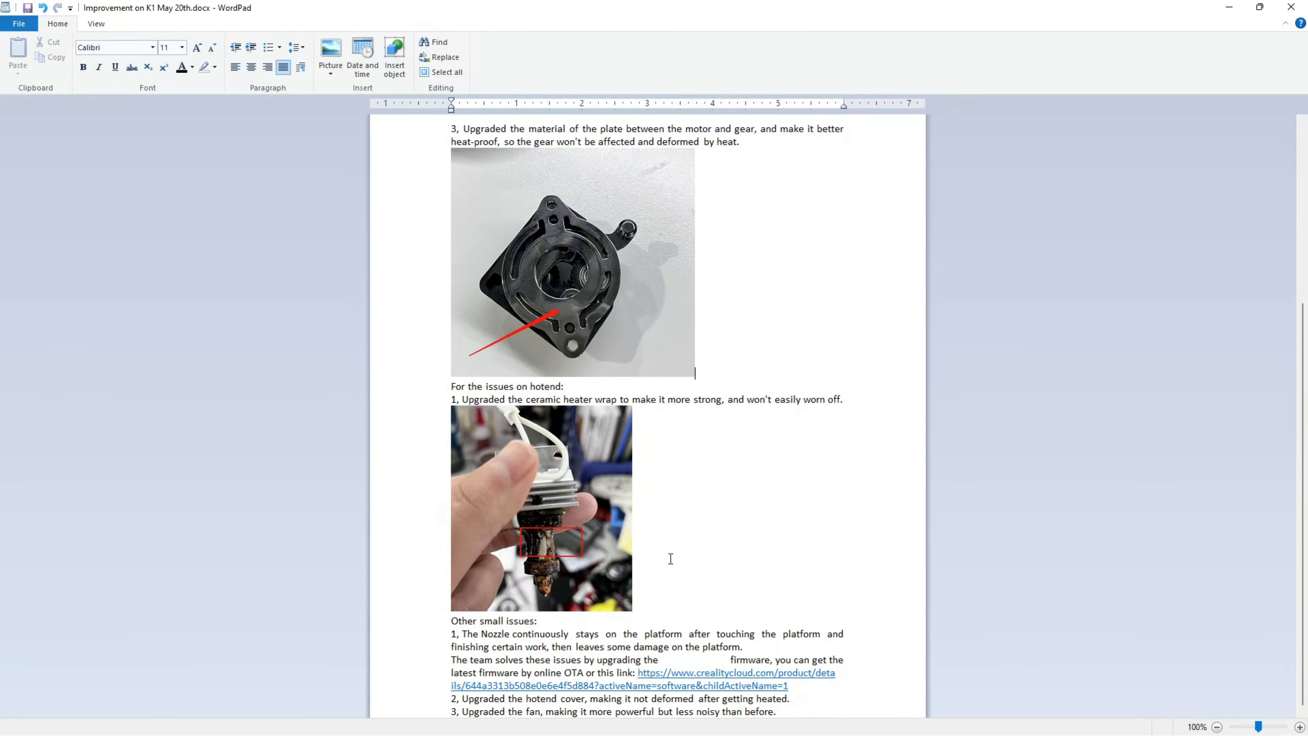
{"action": "mouse_move", "coordinate": [532, 559]}
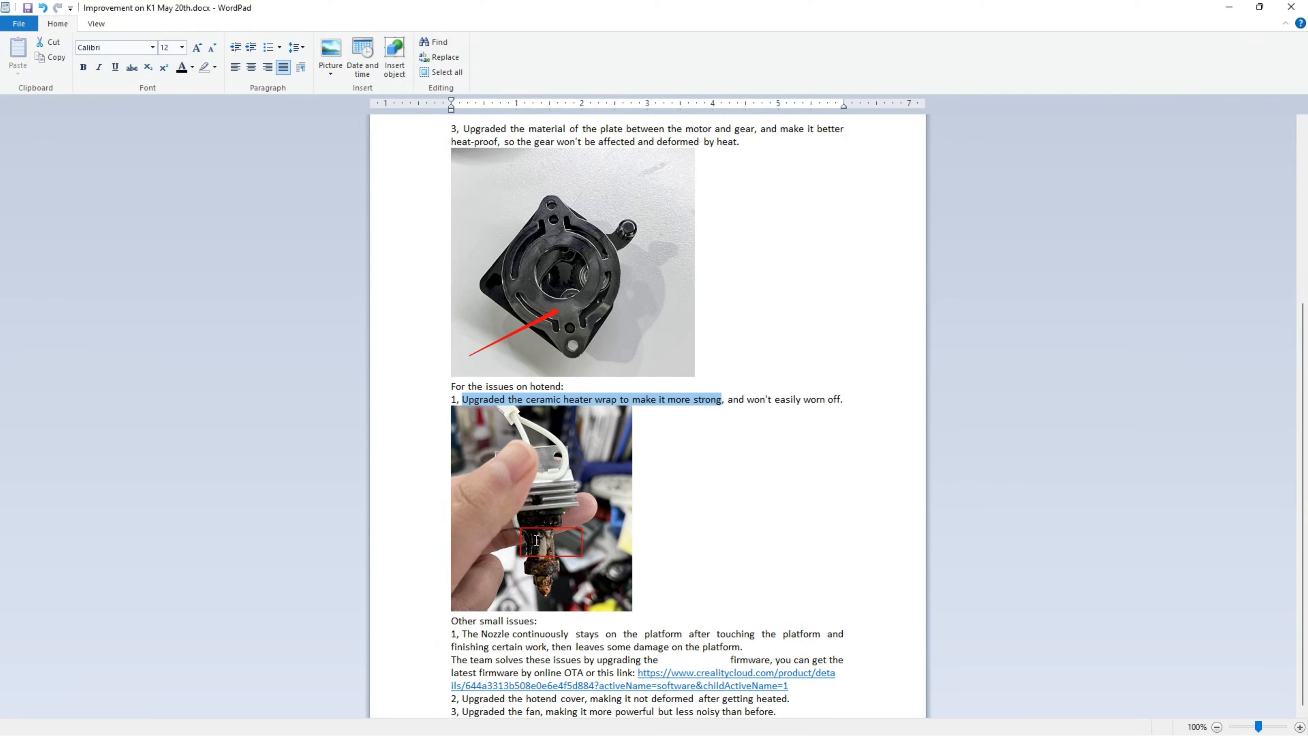
{"action": "mouse_move", "coordinate": [765, 523]}
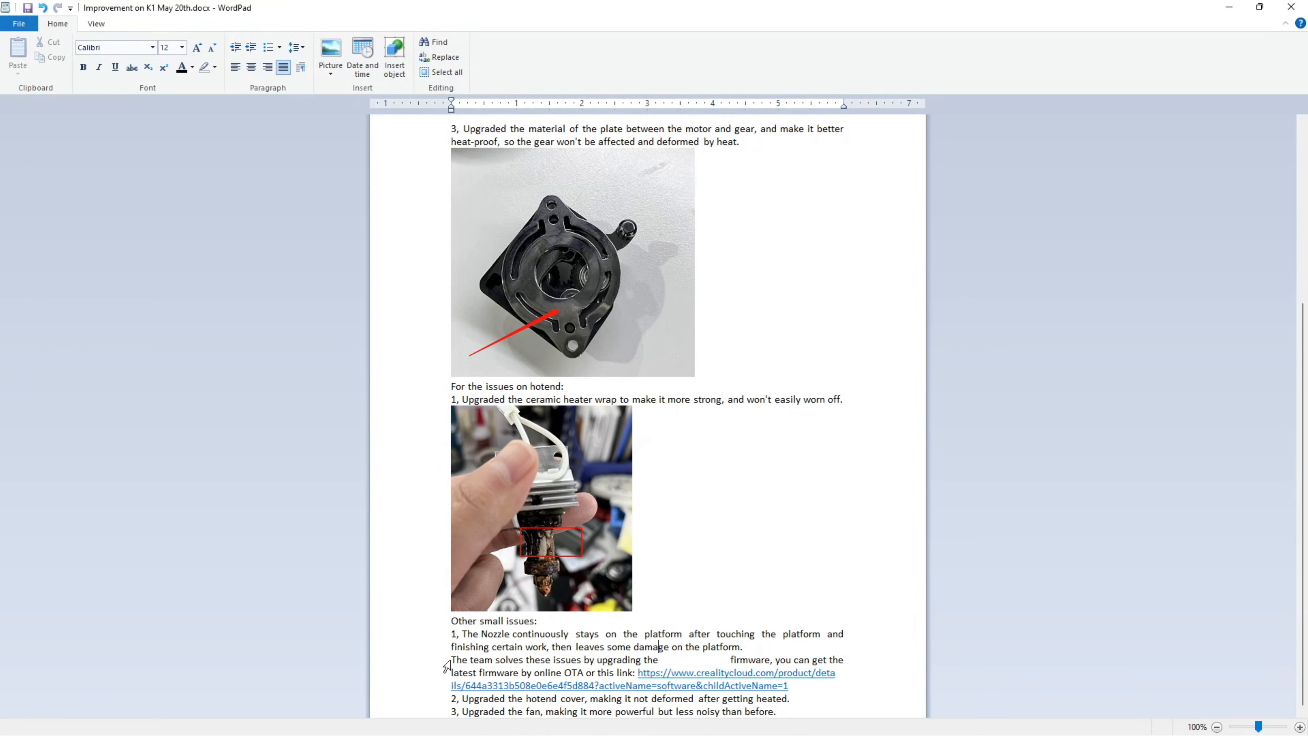
- Select the firmware upgrade paragraph together with its download link
{"action": "left_click_drag", "start_coordinate": [451, 660], "coordinate": [814, 660]}
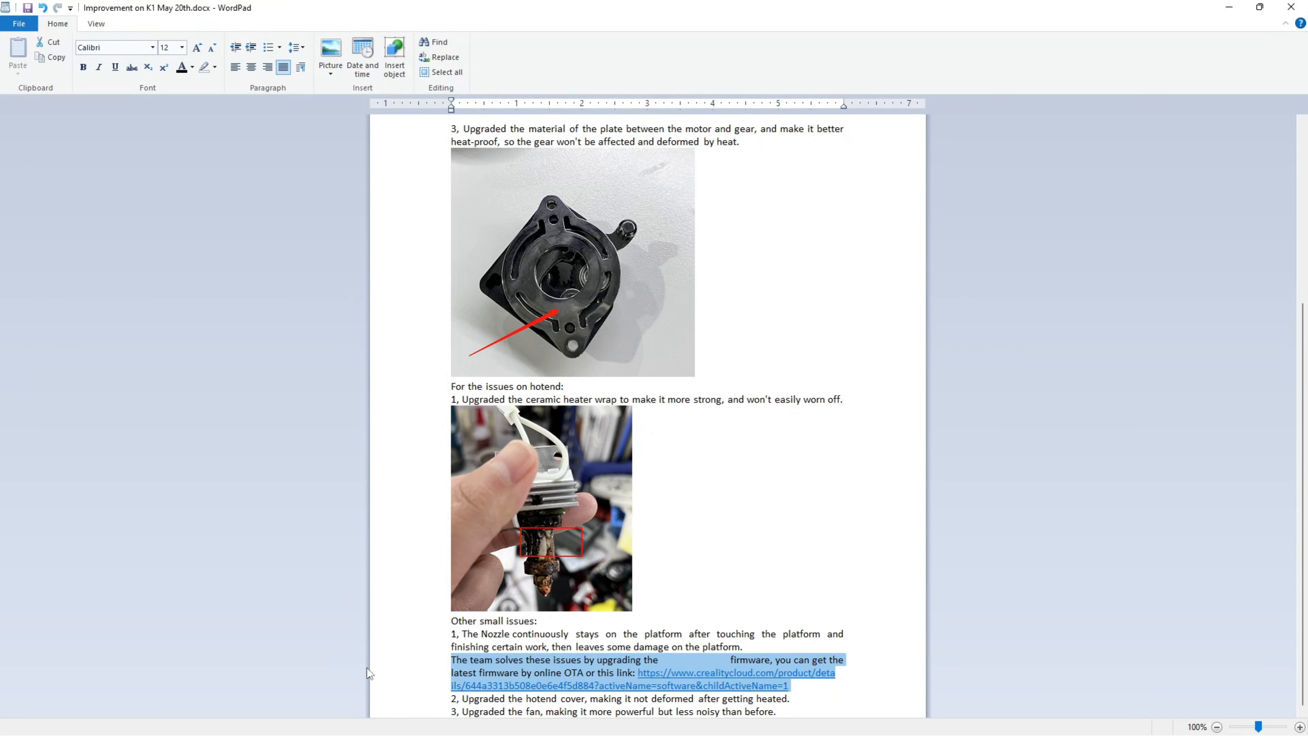
{"action": "mouse_move", "coordinate": [399, 687]}
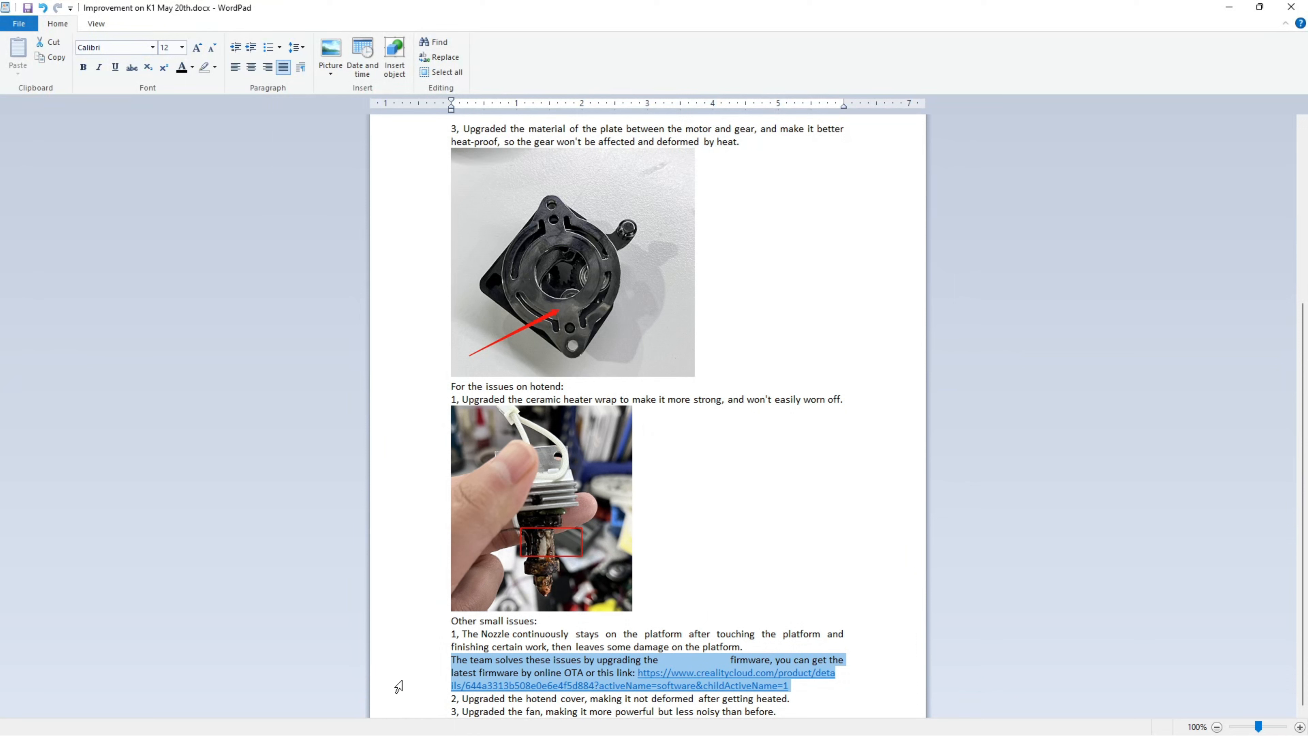
{"action": "mouse_move", "coordinate": [482, 692]}
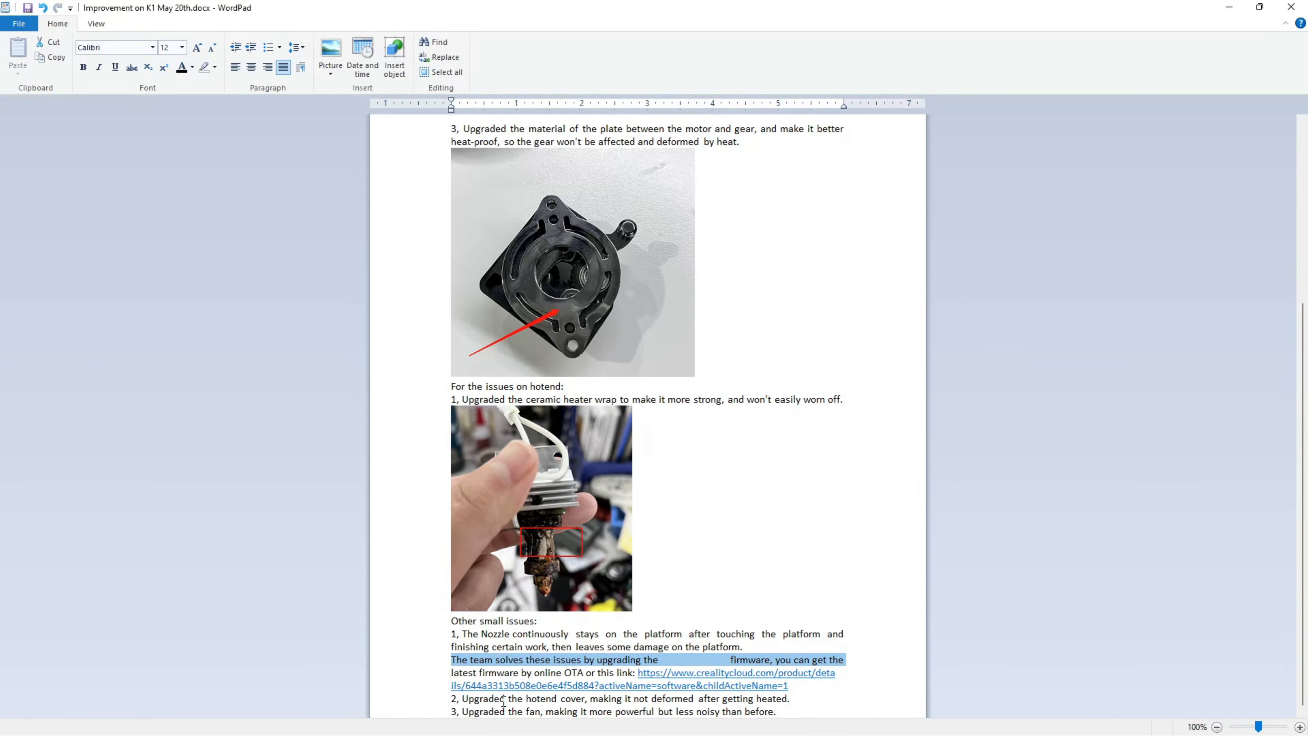
{"action": "mouse_move", "coordinate": [362, 659]}
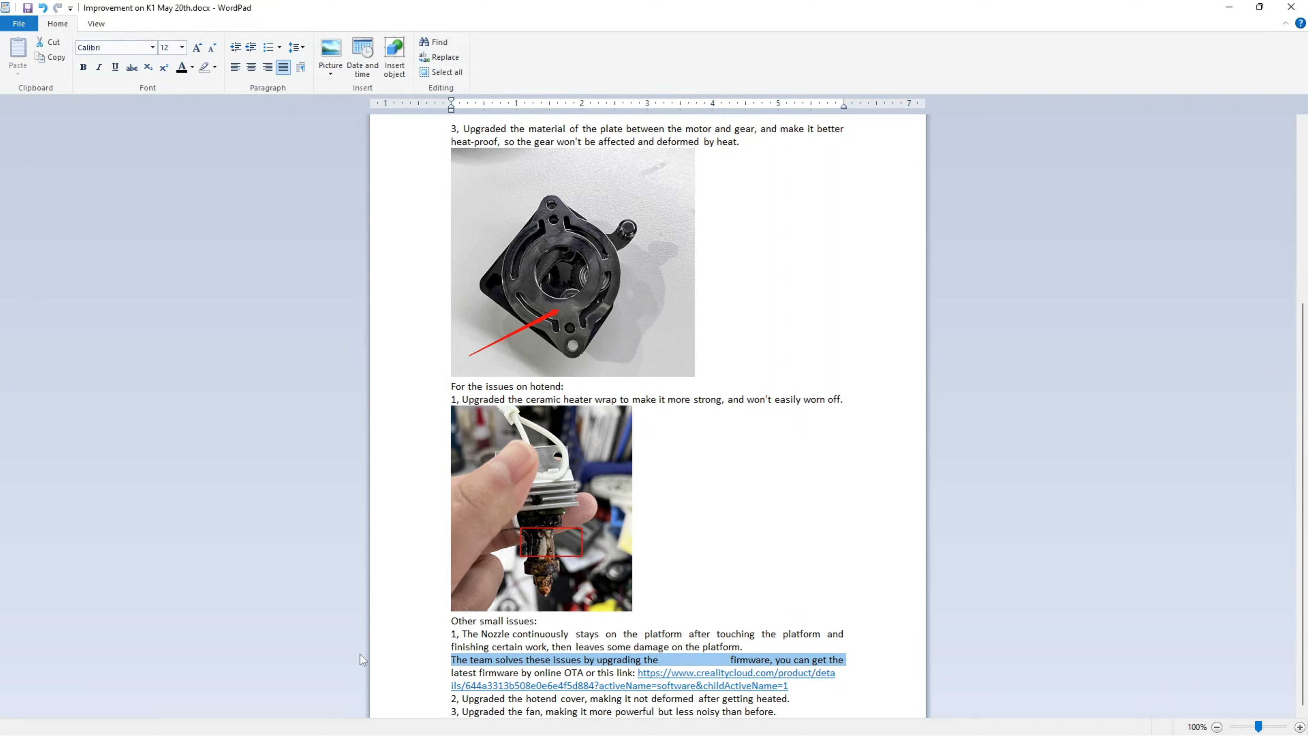
{"action": "mouse_move", "coordinate": [306, 711]}
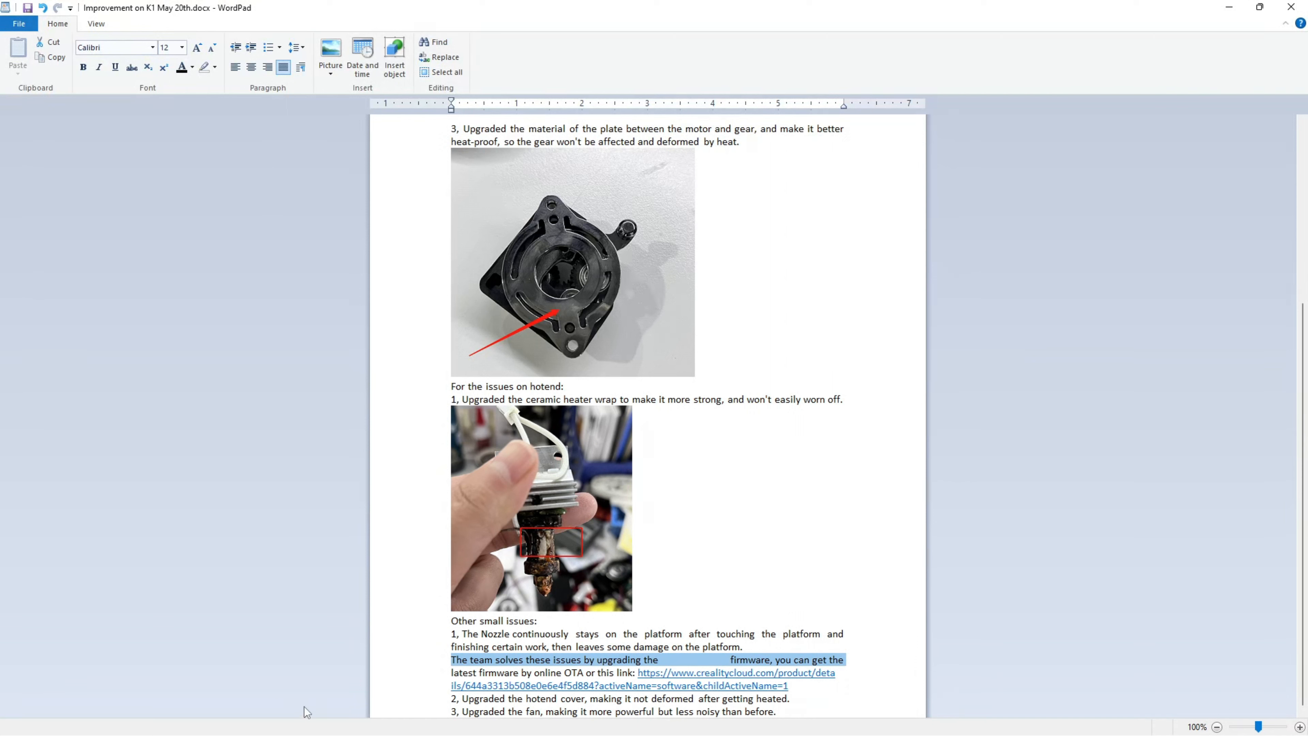
{"action": "mouse_move", "coordinate": [404, 676]}
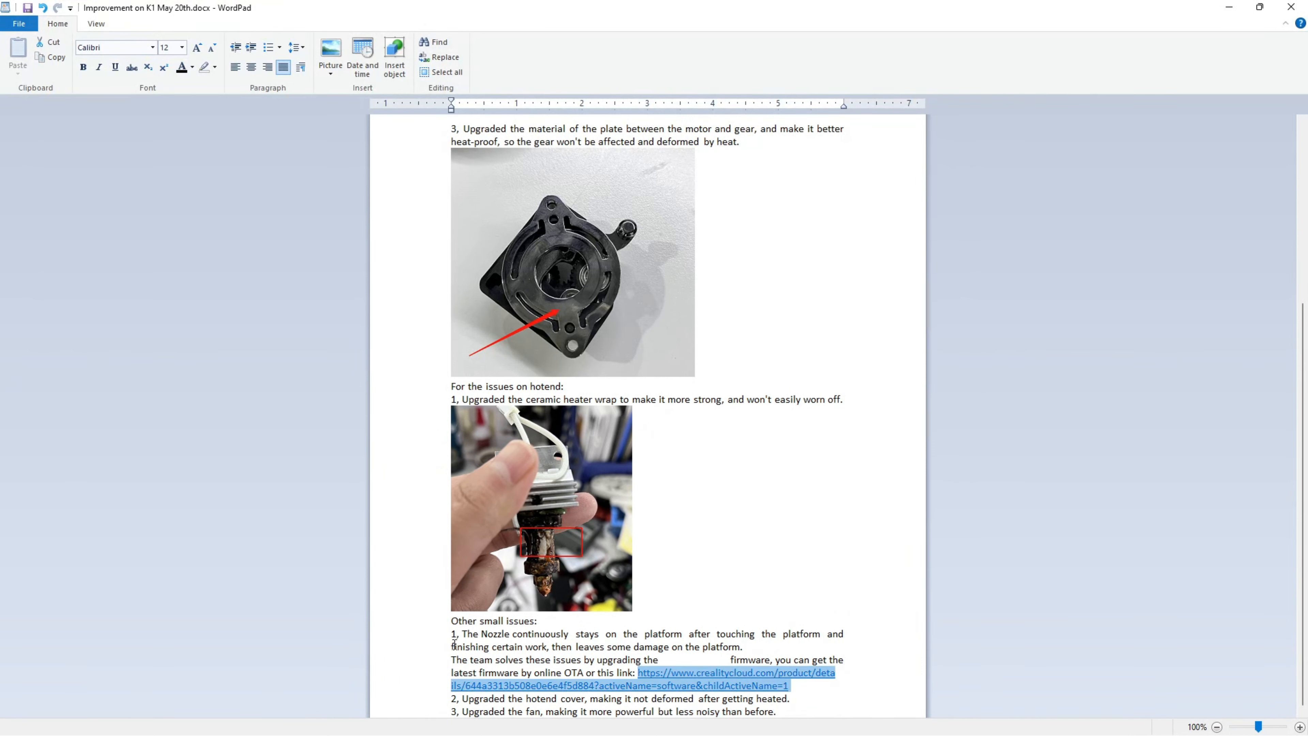
- Scroll back up to the extruder improvements at the top of the document
{"action": "scroll", "scroll_direction": "up", "scroll_amount": 3}
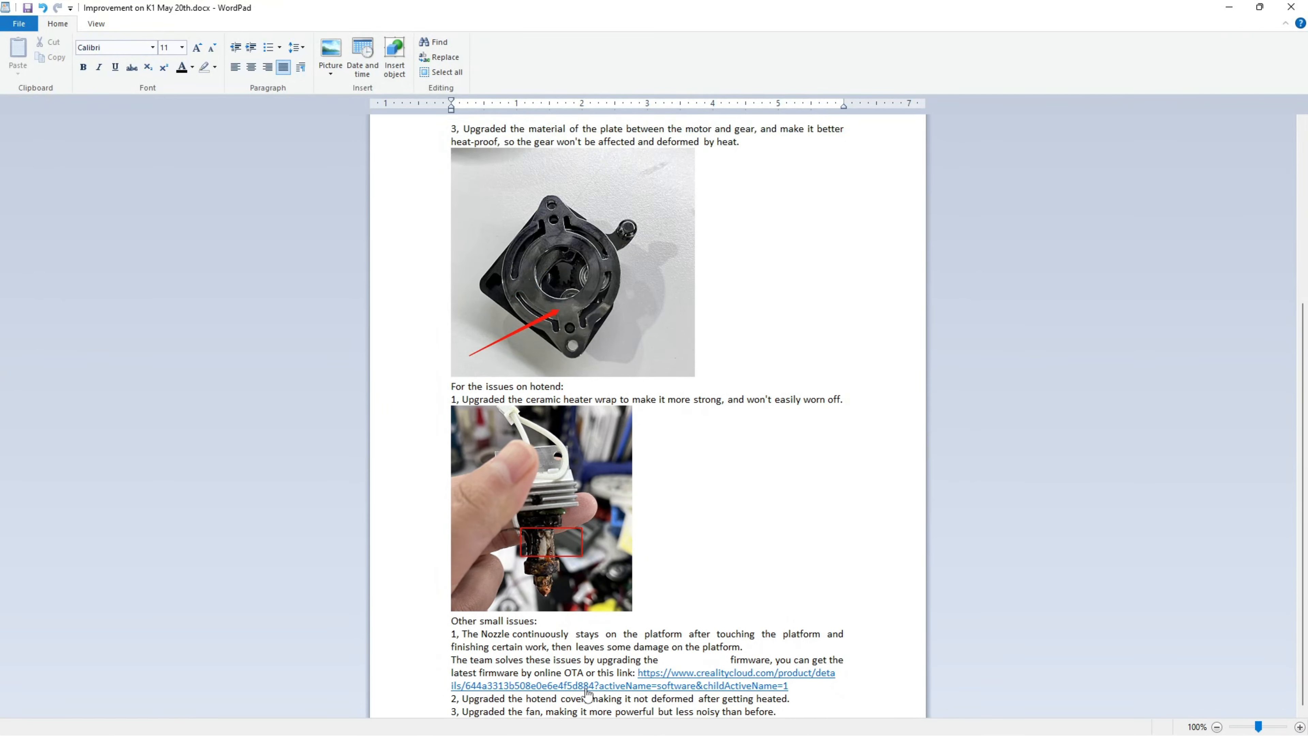
{"action": "mouse_move", "coordinate": [402, 688]}
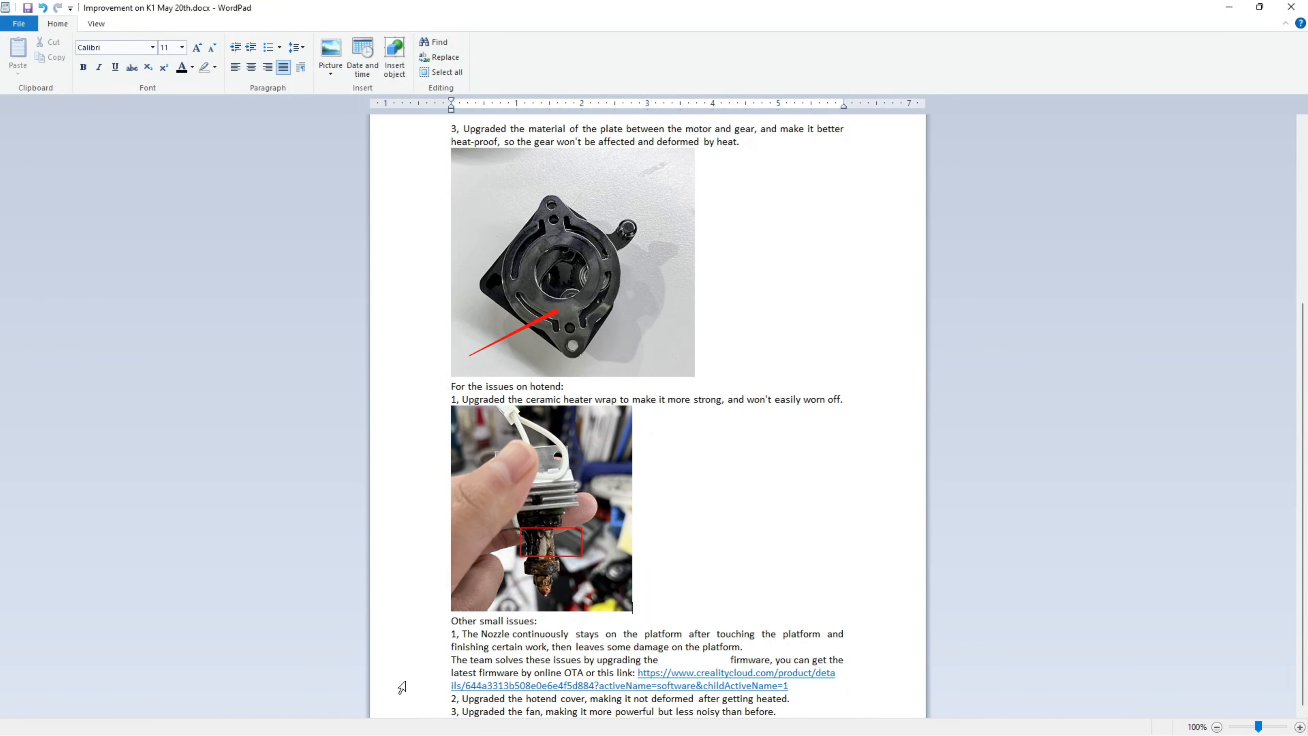
{"action": "mouse_move", "coordinate": [863, 562]}
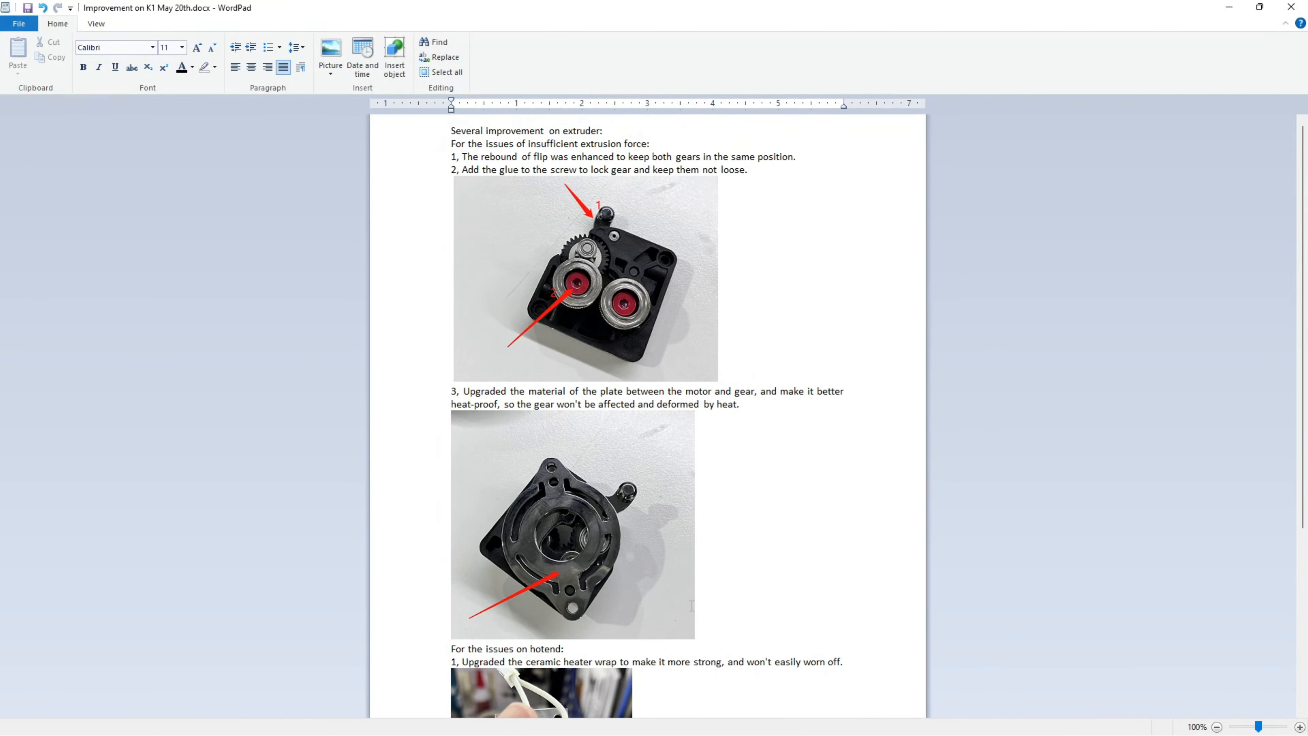
{"action": "scroll", "scroll_direction": "down", "scroll_amount": 3}
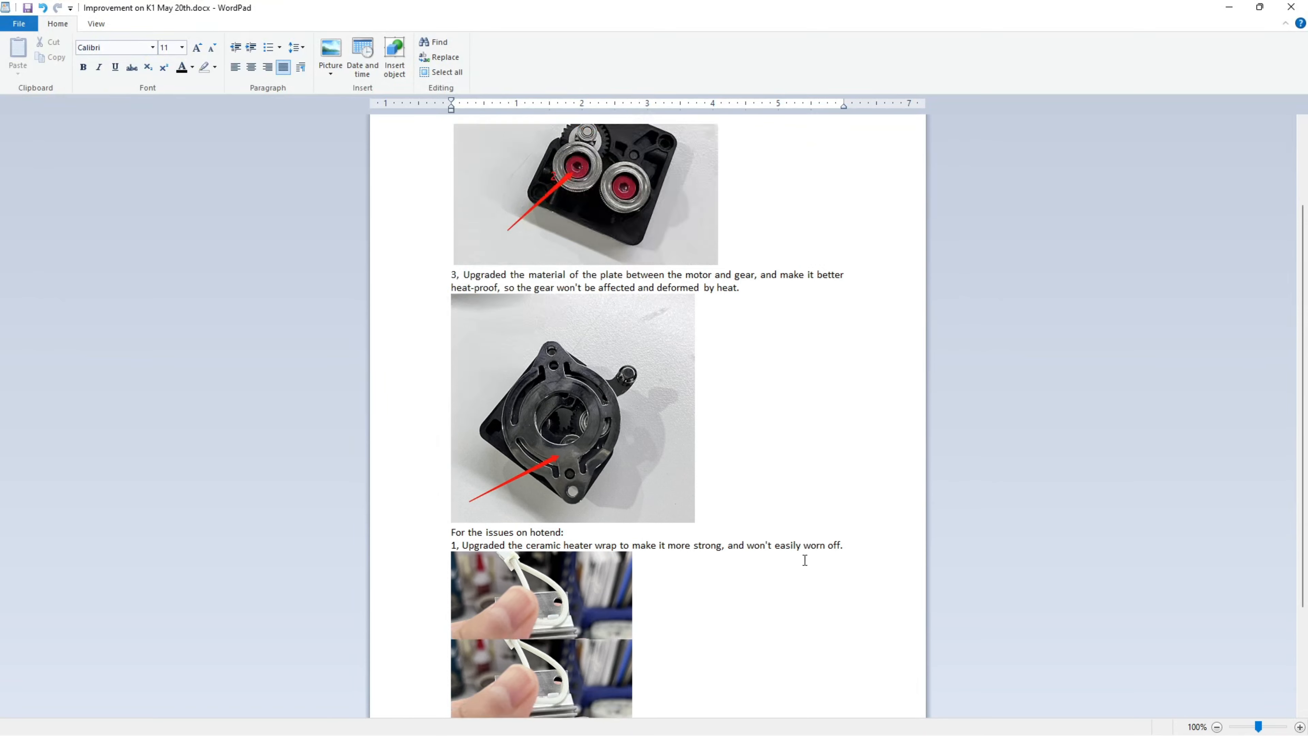
{"action": "scroll", "scroll_direction": "down", "scroll_amount": 3}
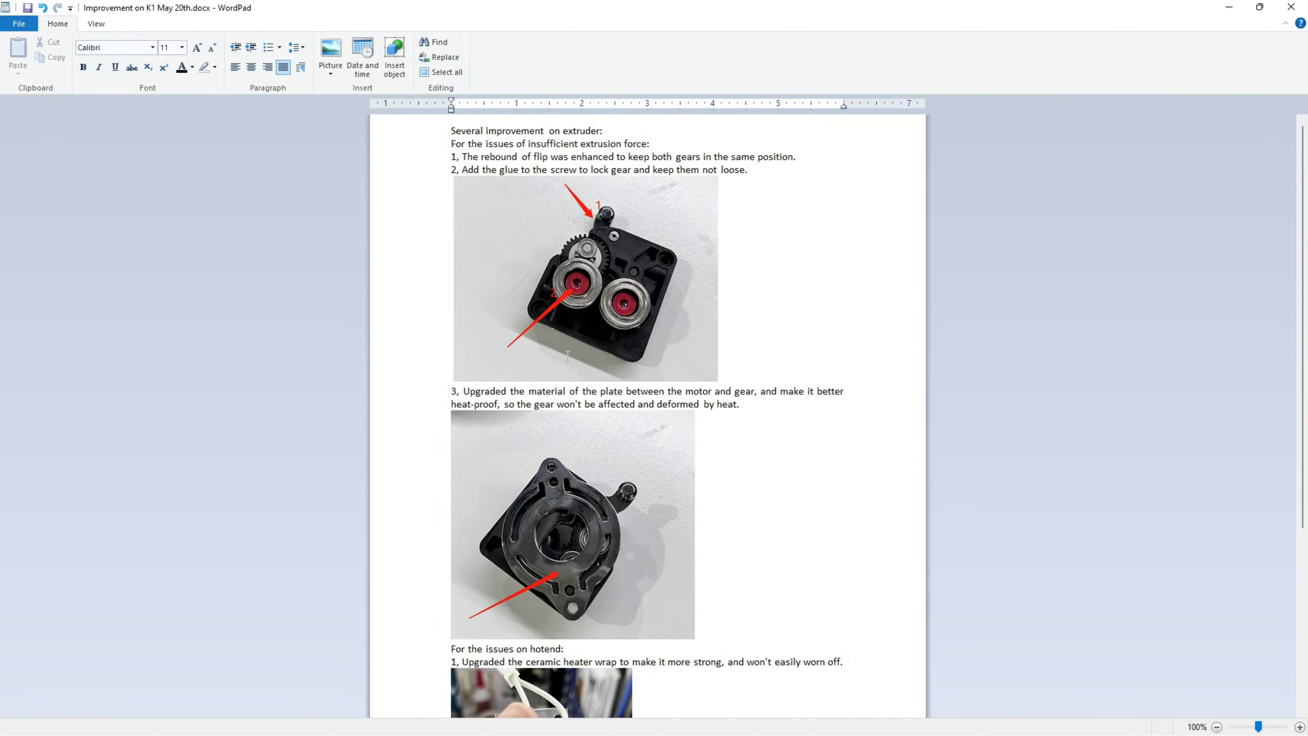
{"action": "mouse_move", "coordinate": [867, 550]}
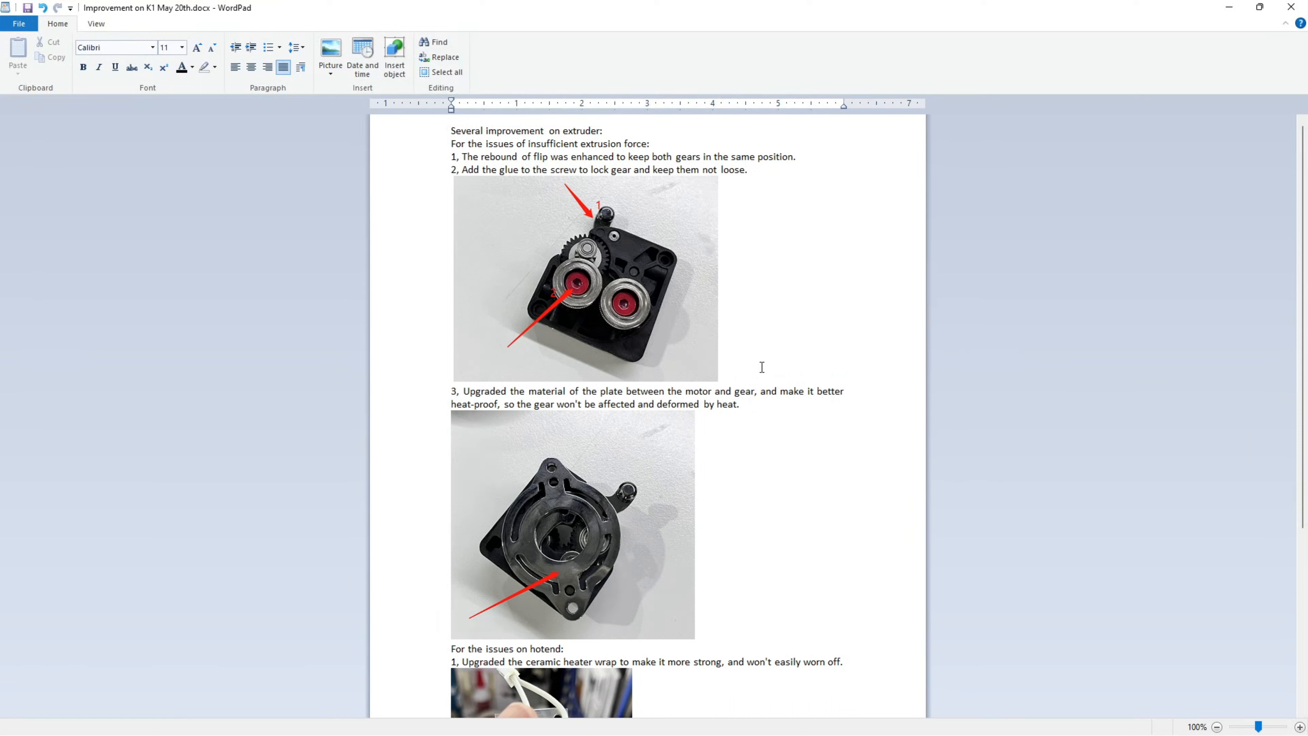
{"action": "mouse_move", "coordinate": [432, 192]}
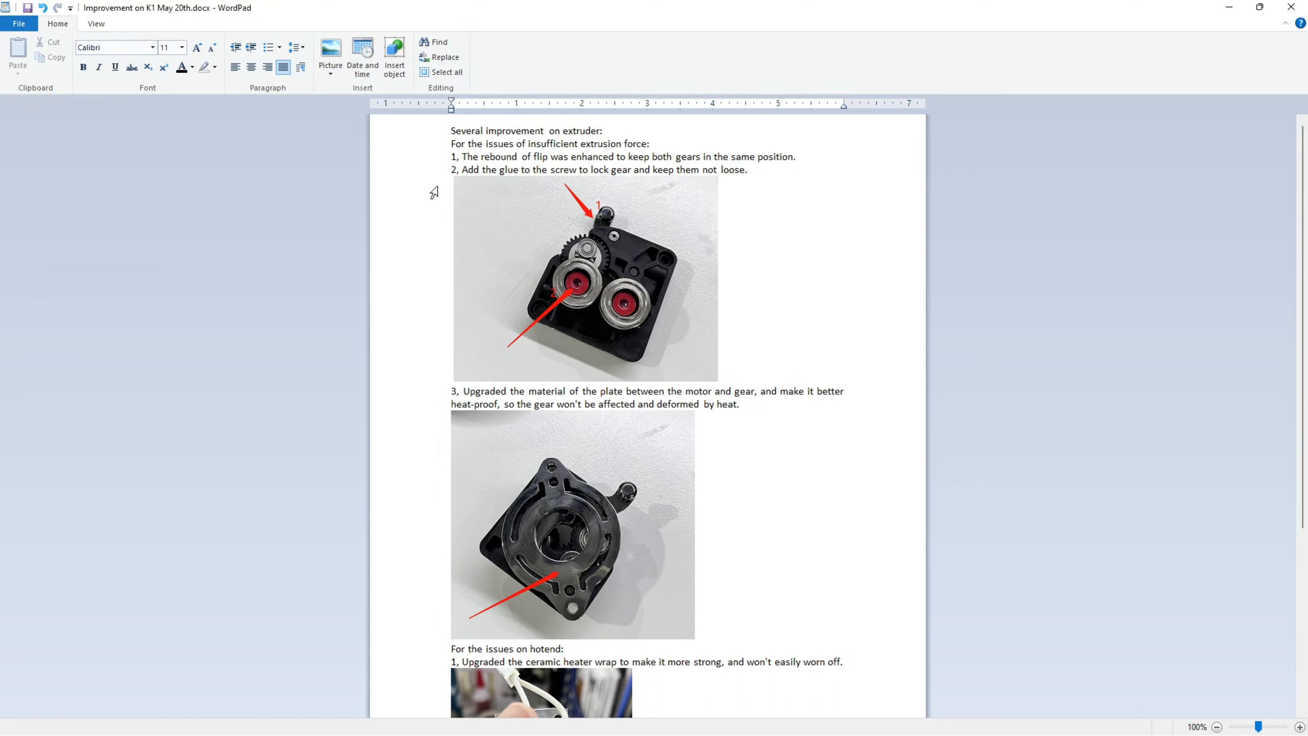
{"action": "mouse_move", "coordinate": [1126, 263]}
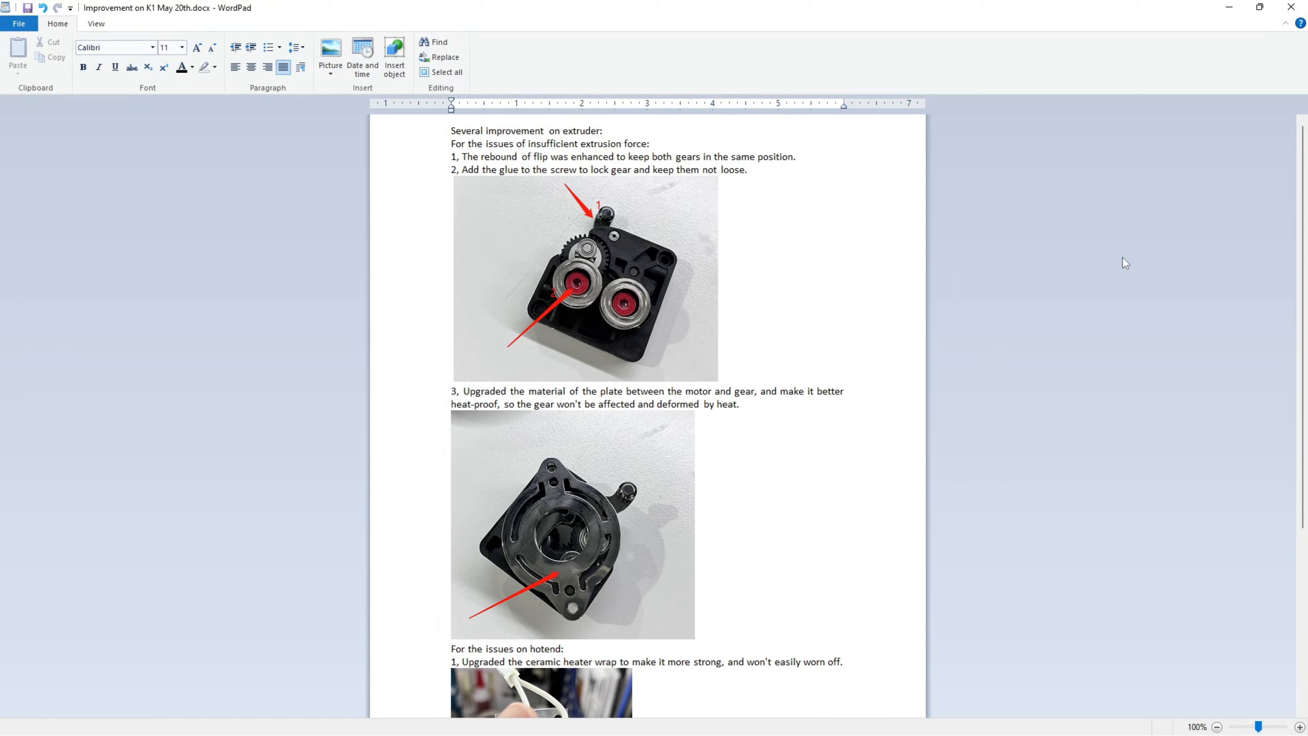